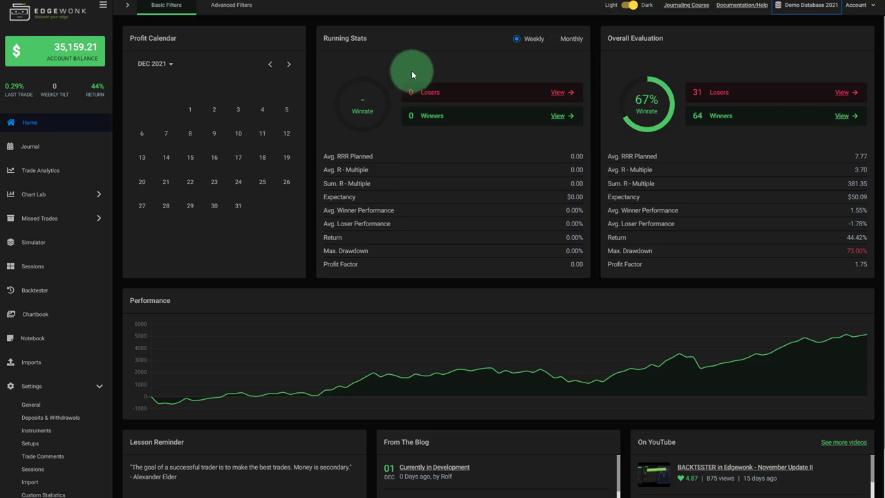
mouse_move(339, 52)
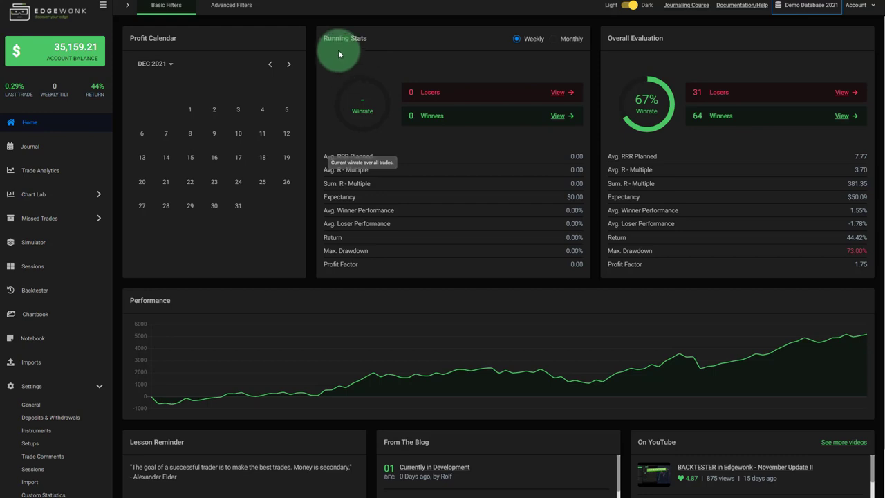
mouse_move(119, 86)
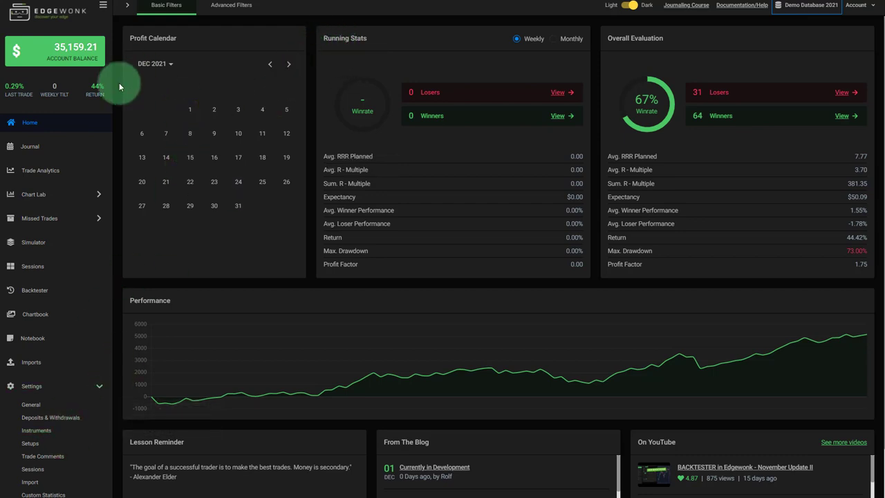
mouse_move(30, 443)
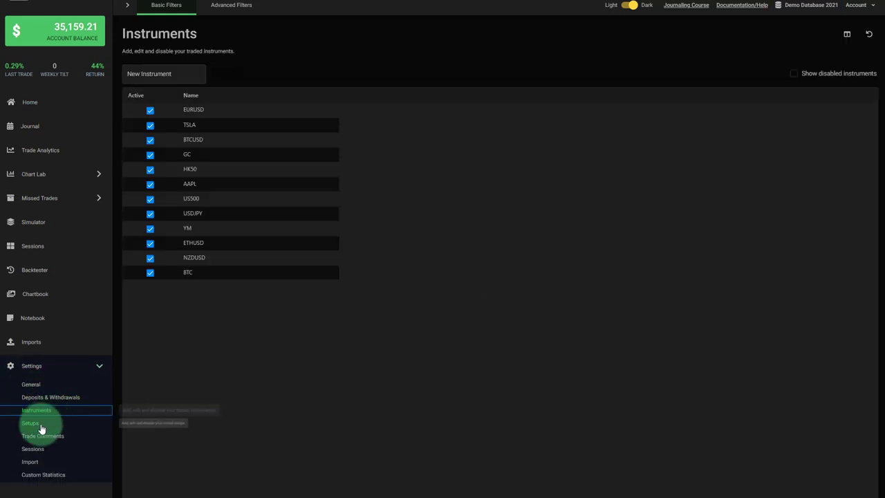
Review the current database's Trade Comments and Custom Statistics categories in Settings
left_click(43, 436)
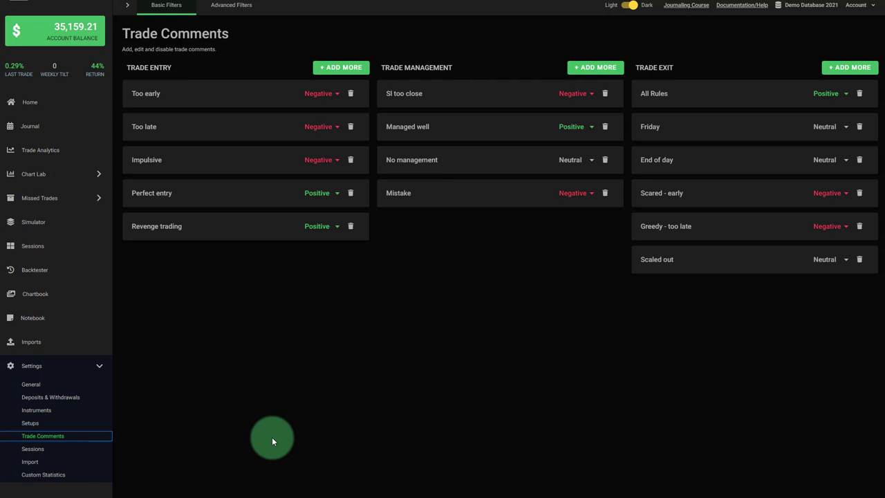
left_click(43, 475)
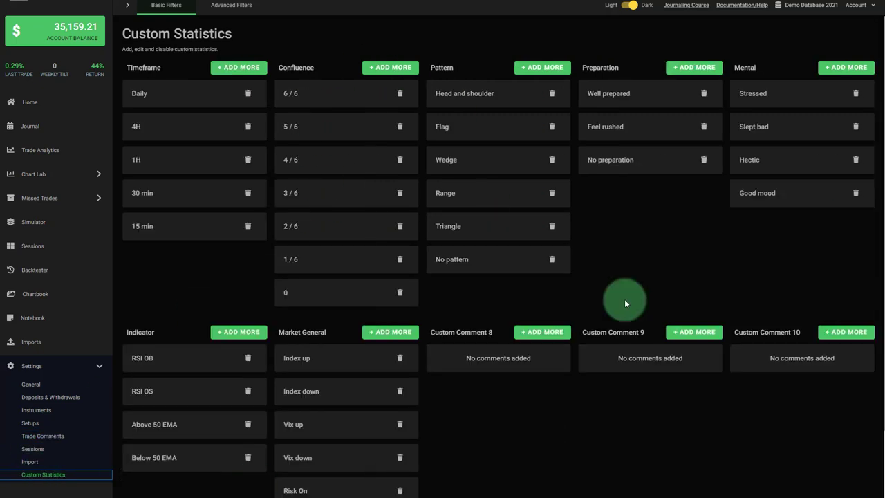
mouse_move(512, 258)
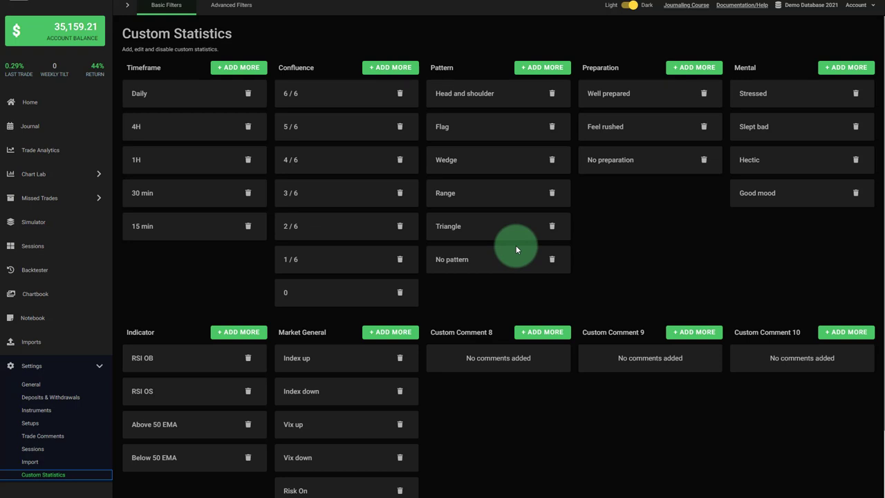
mouse_move(395, 290)
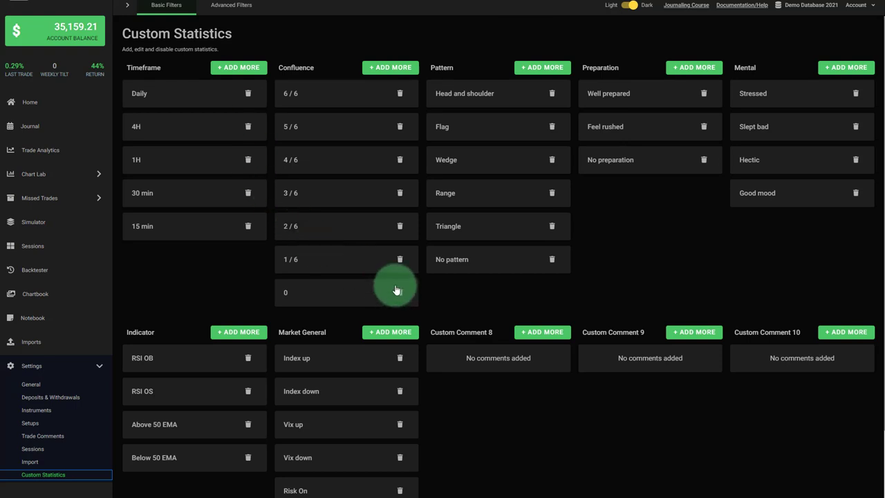
mouse_move(605, 301)
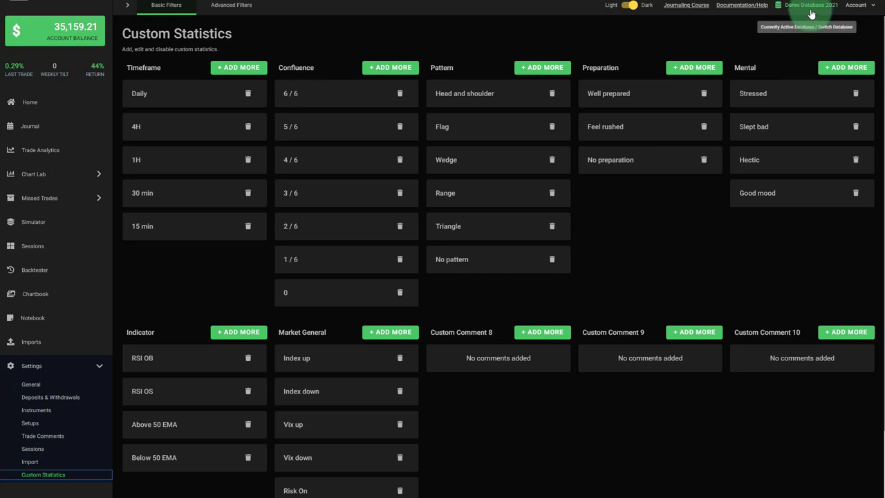
Start copying Demo Database 2021 from the Select a database dialog
left_click(810, 7)
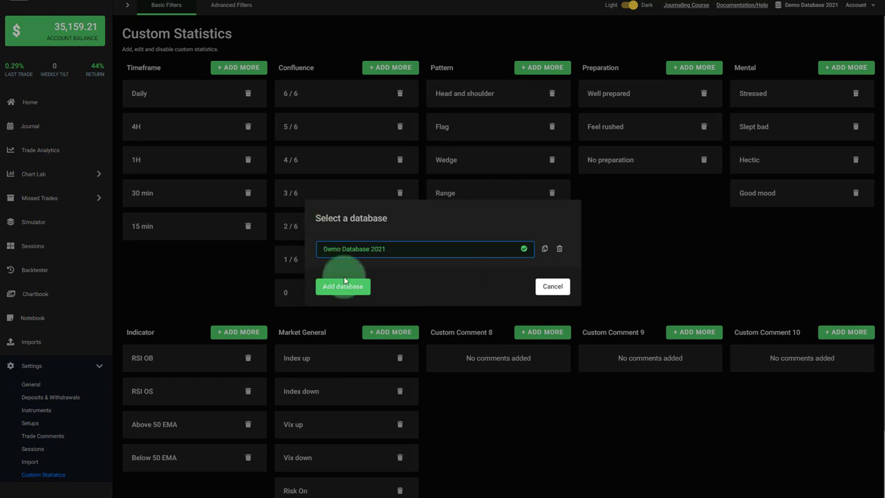
mouse_move(378, 249)
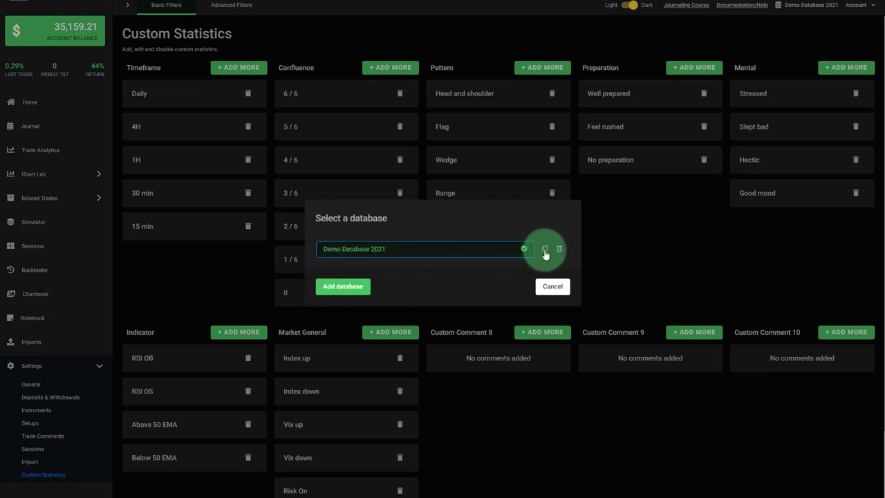
mouse_move(545, 248)
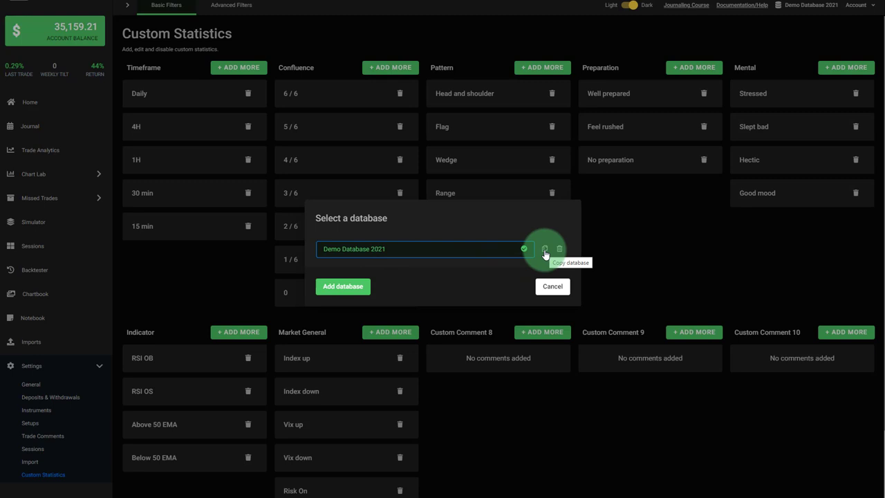
left_click(545, 249)
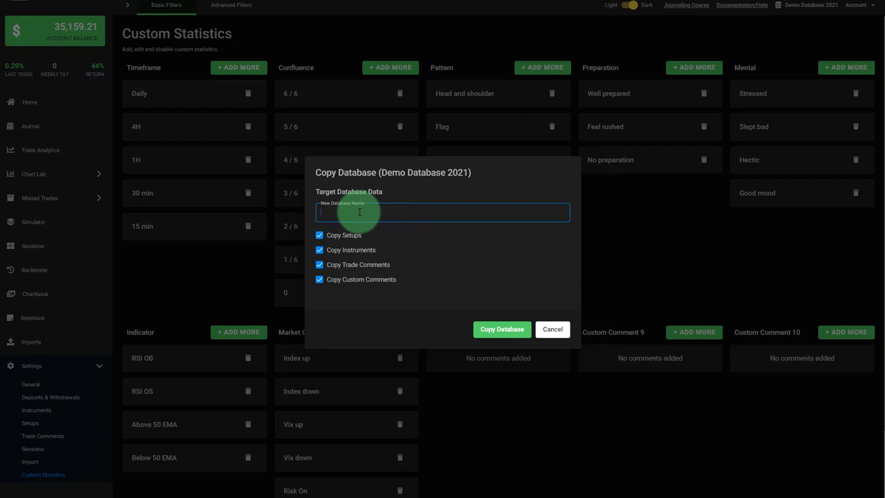
Name the copy 'Copied DB' and create it with setups, instruments, comments and statistics kept
type("Copied DB")
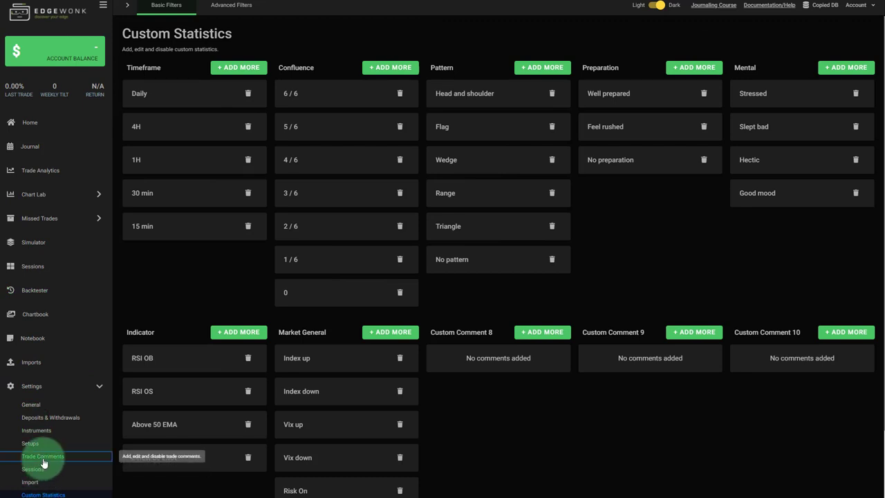
Verify the Trade Comments and Setups carried over into Copied DB
left_click(43, 456)
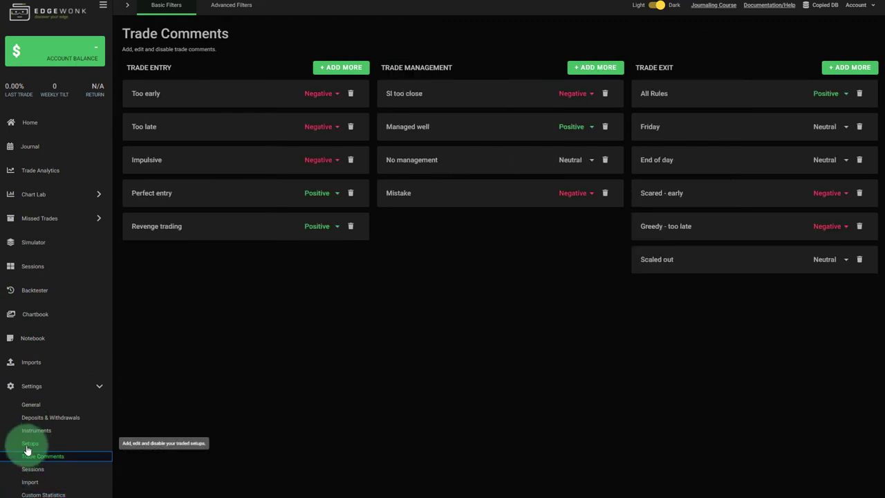
mouse_move(31, 442)
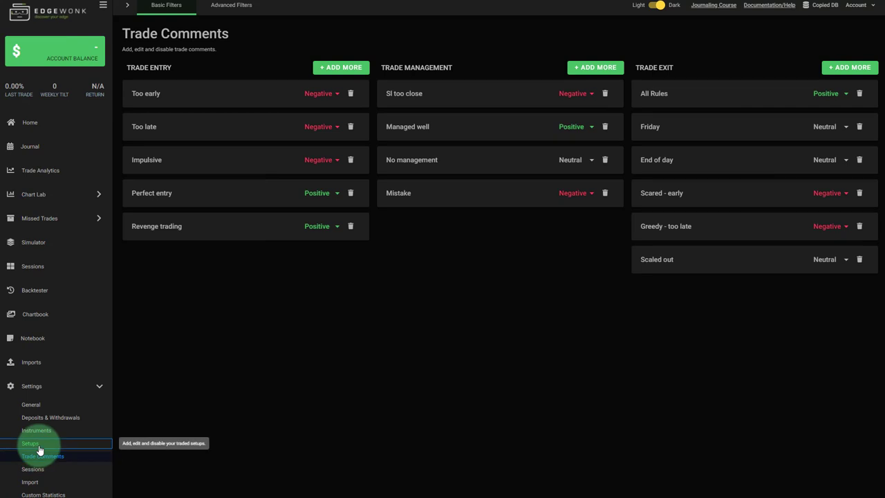
left_click(31, 404)
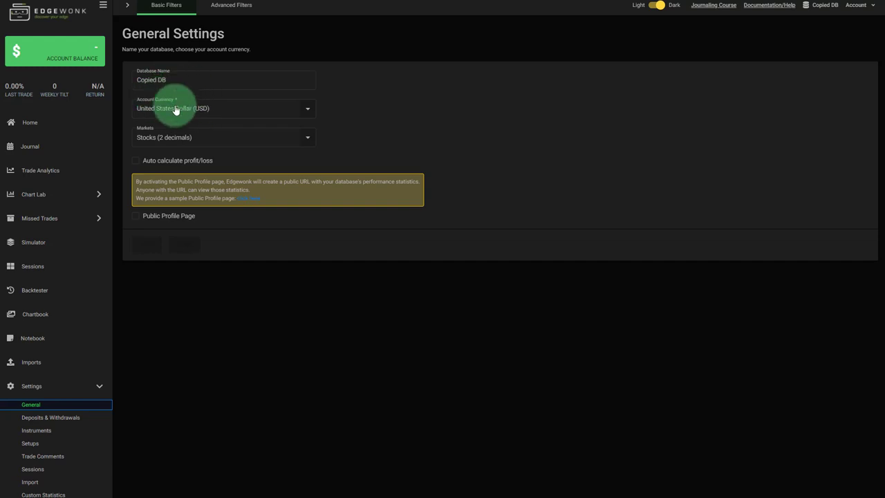
Check the US Dollar currency field, then go to Copied DB's Journal
left_click(224, 137)
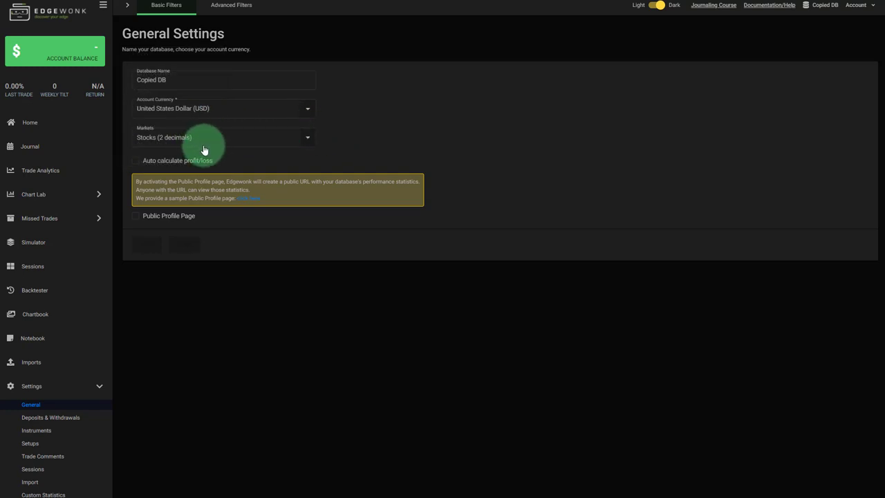
left_click(31, 146)
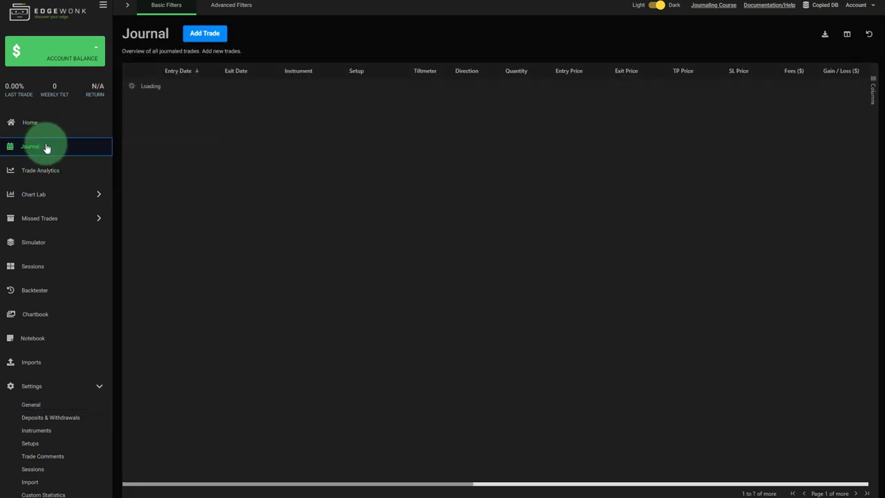
Confirm the Copied DB journal loads empty with 0 of 0 trades
left_click(30, 147)
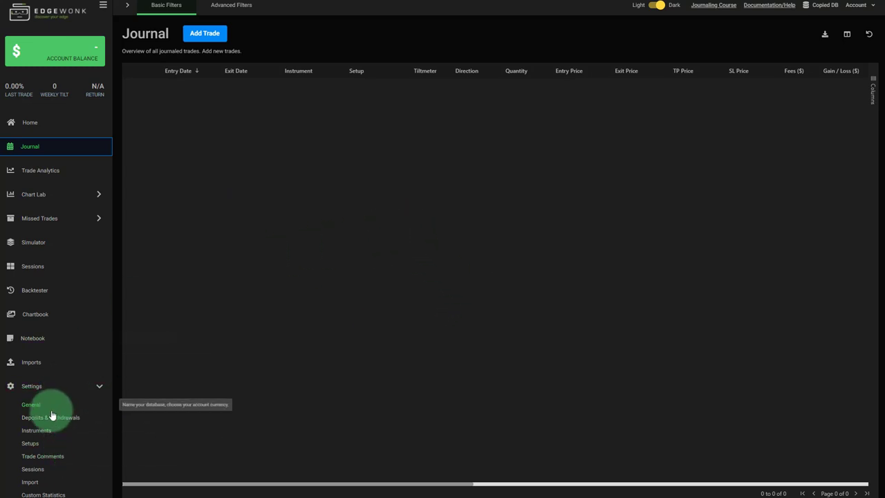
mouse_move(68, 462)
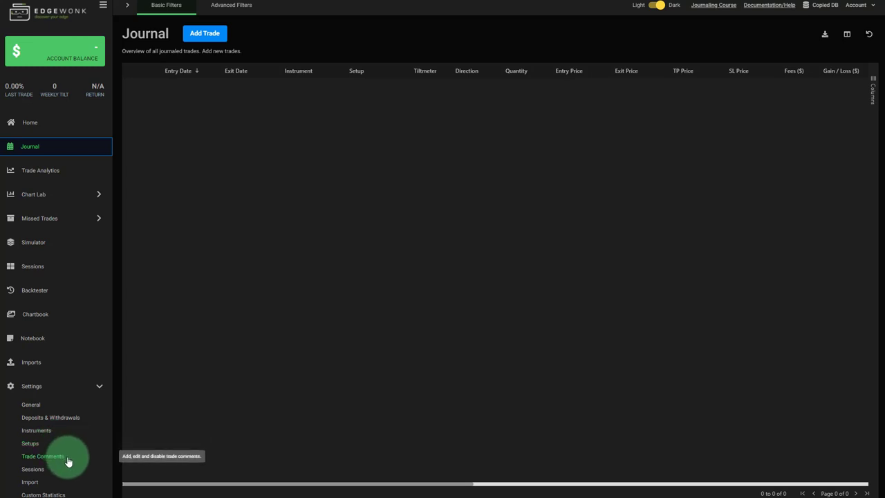
mouse_move(290, 417)
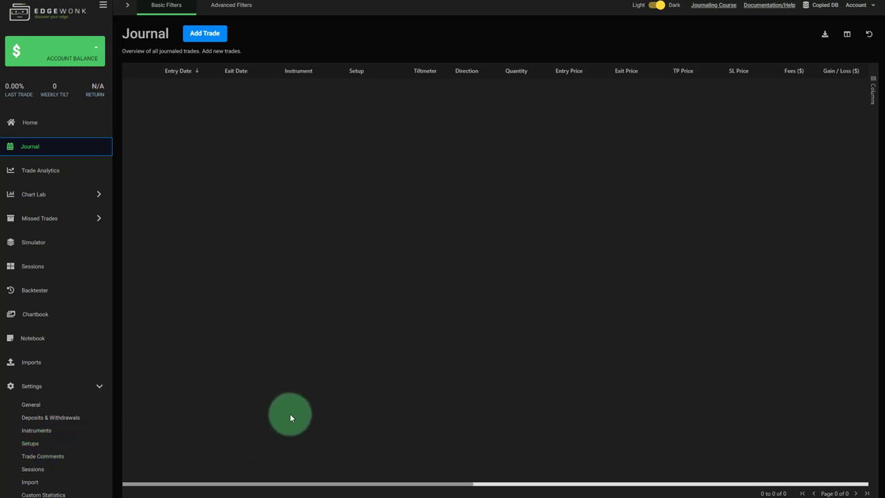
mouse_move(379, 406)
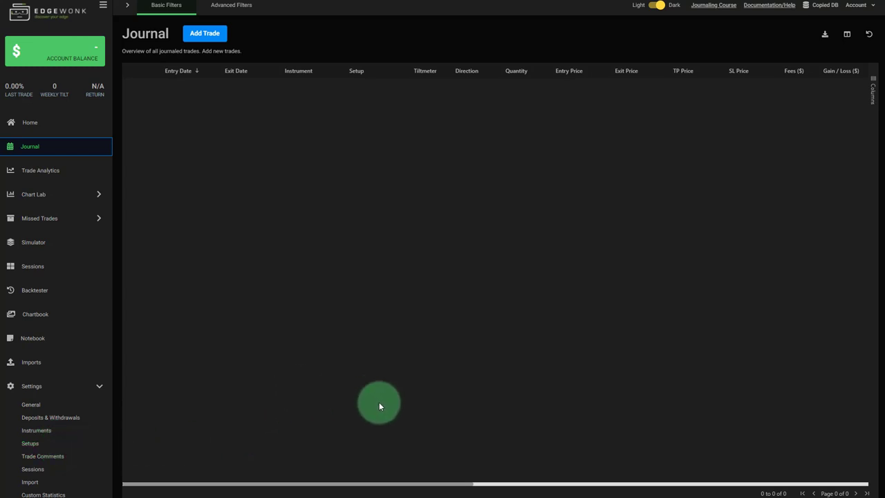